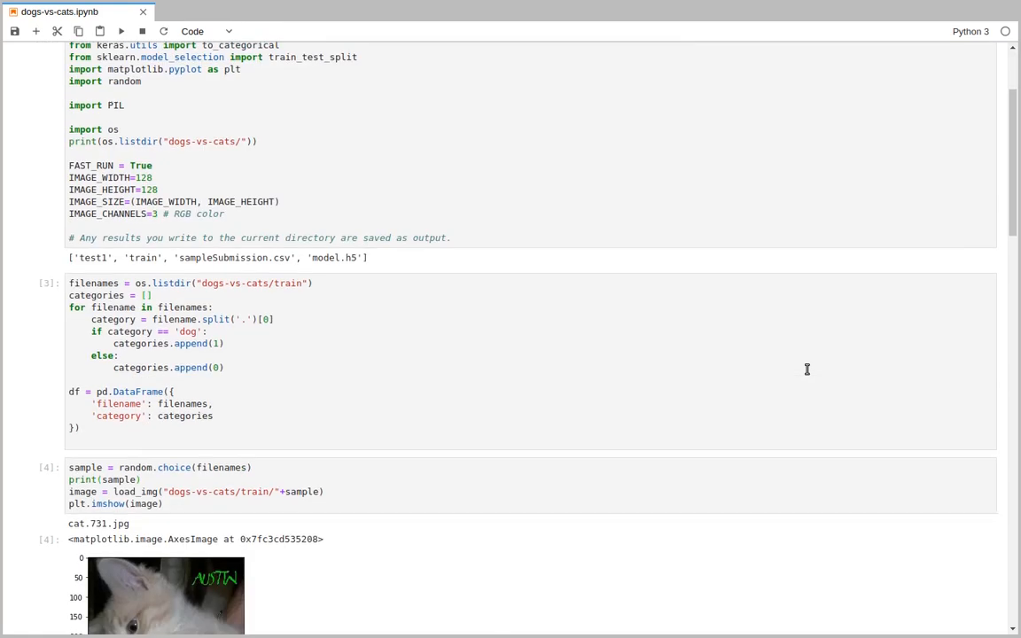
Run the cat.3.jpg test cell so the notebook prints "It's a cat!" beside the kitten.
{"action": "scroll", "scroll_direction": "down", "scroll_amount": 3}
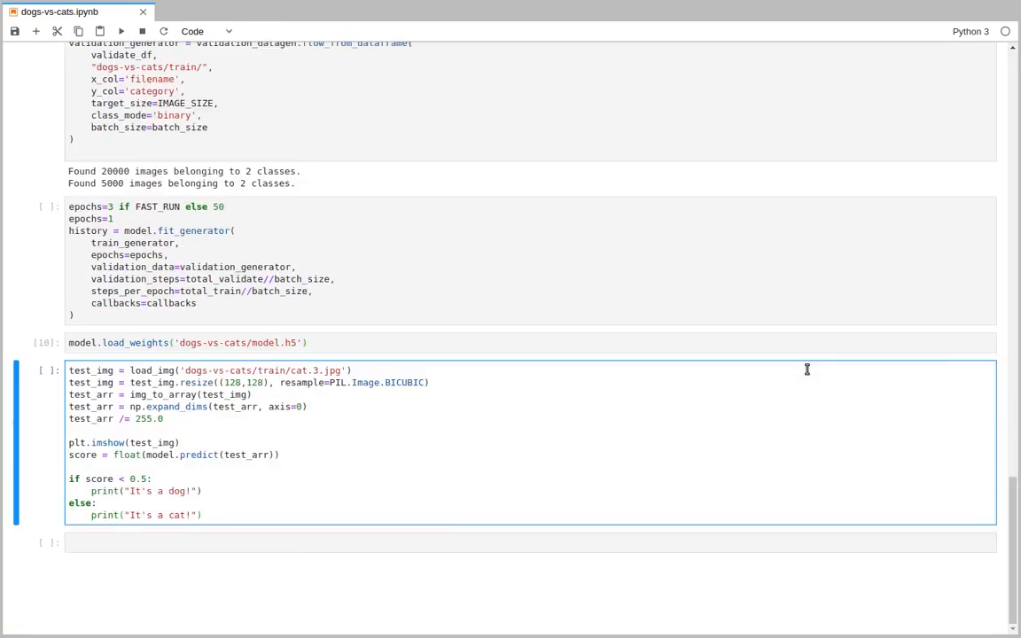
{"action": "mouse_move", "coordinate": [720, 495]}
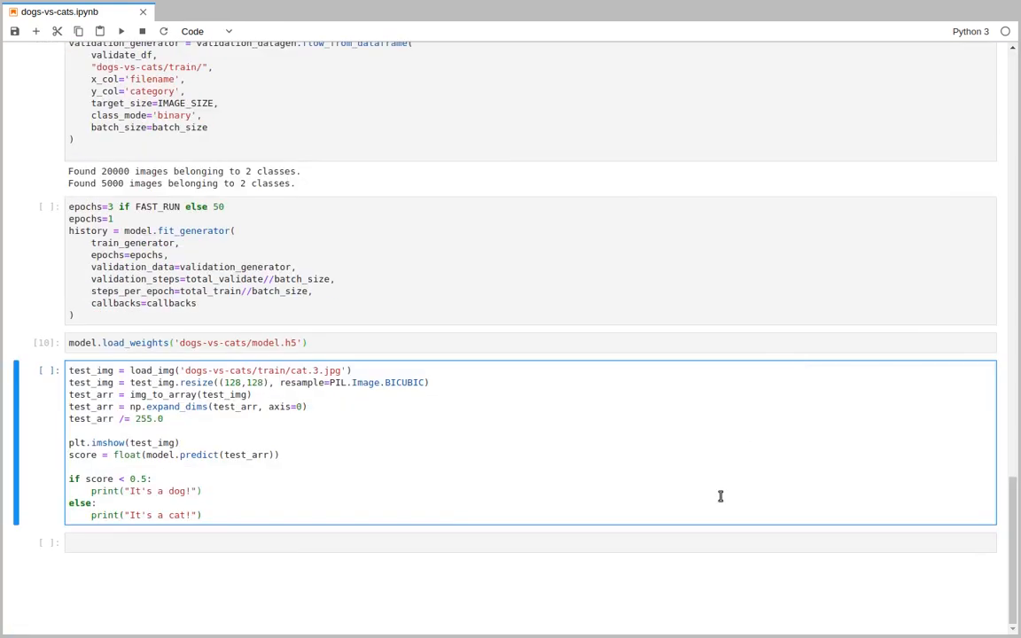
{"action": "key", "text": "shift+enter"}
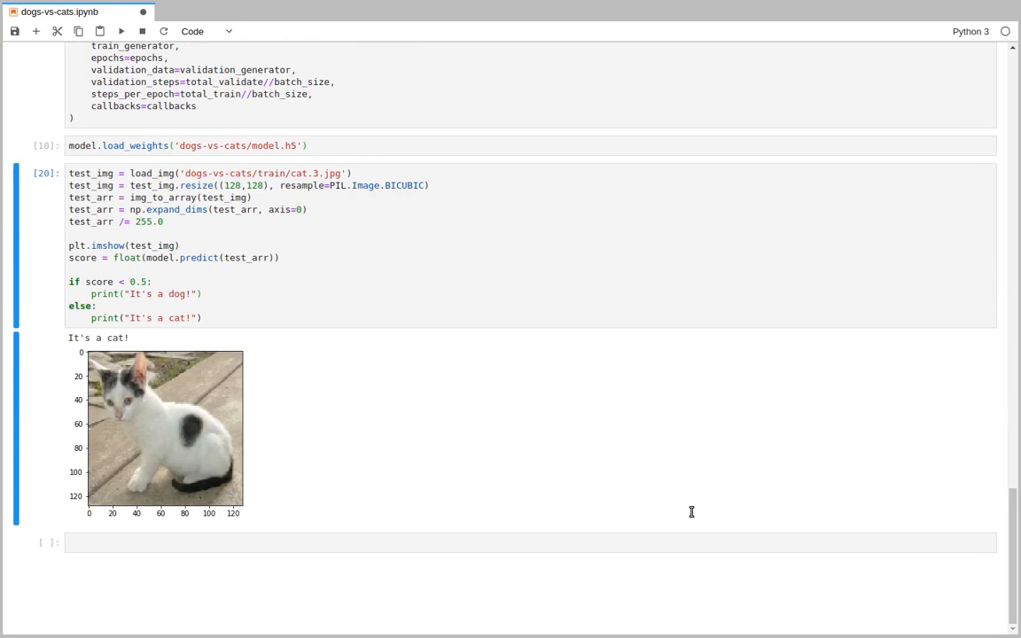
{"action": "mouse_move", "coordinate": [691, 512]}
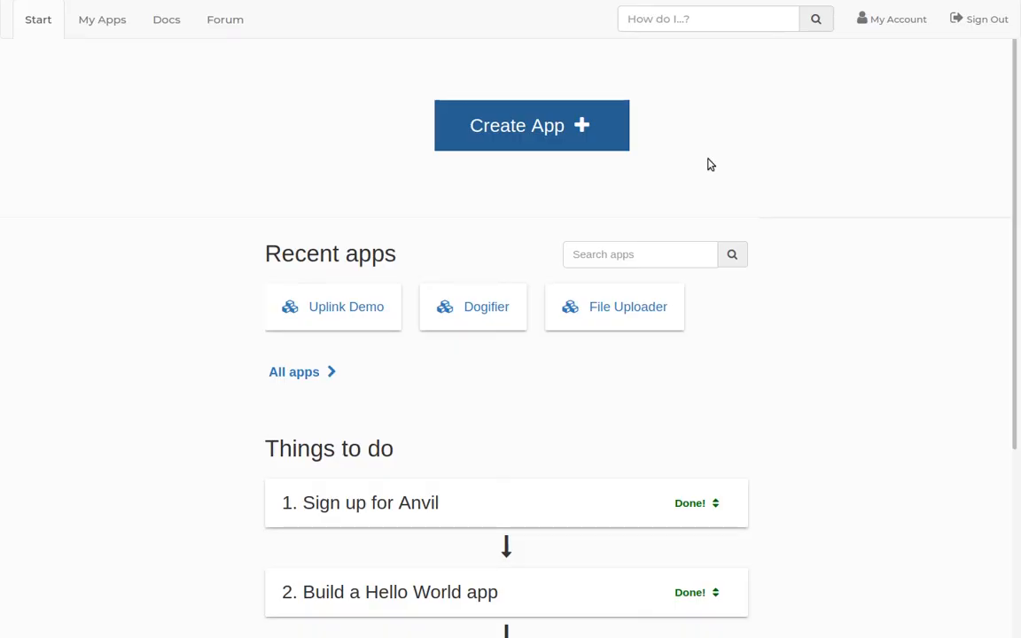
{"action": "mouse_move", "coordinate": [620, 193]}
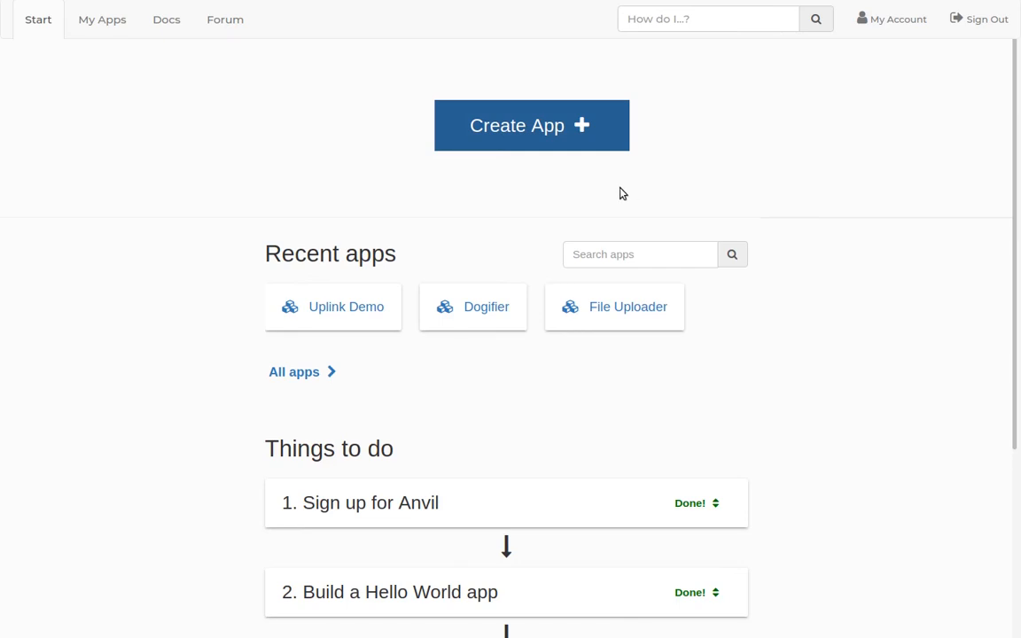
Create a new Material Design app and reach its Uplink setup from the gear menu.
{"action": "left_click", "coordinate": [531, 125]}
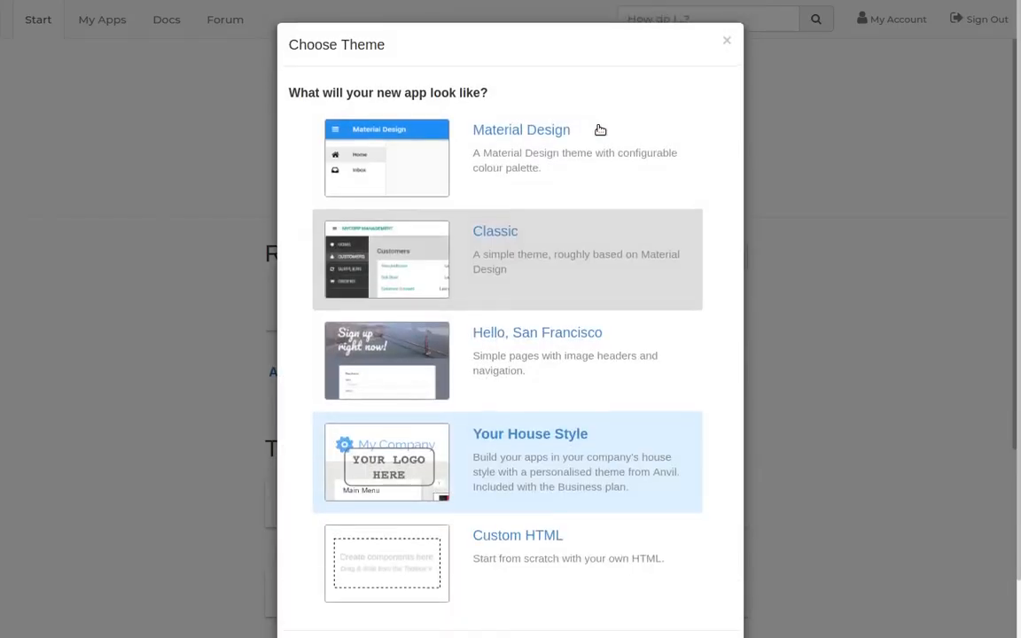
{"action": "left_click", "coordinate": [521, 130]}
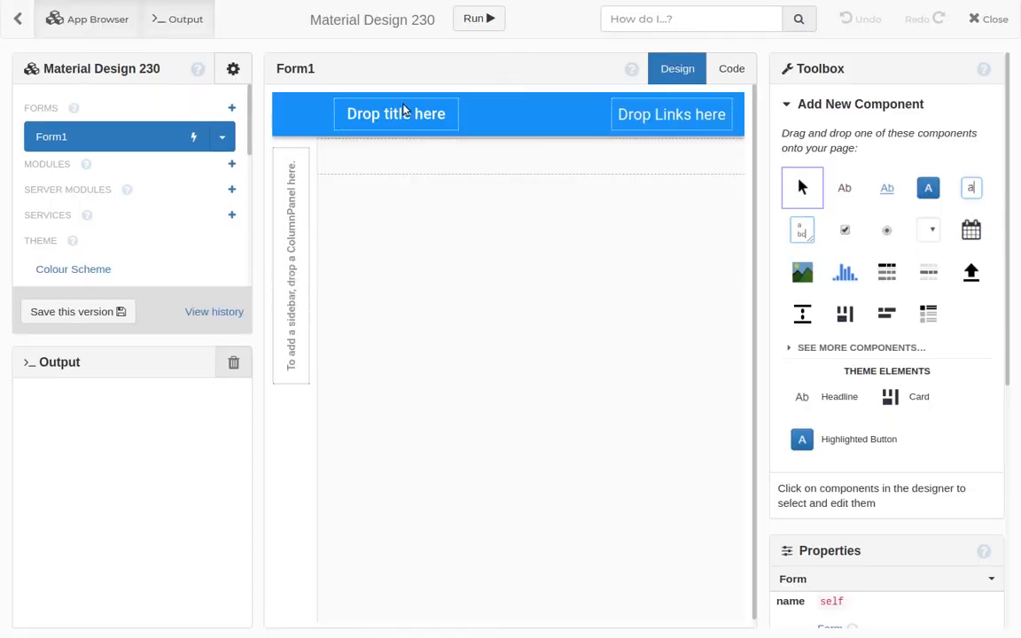
{"action": "left_click", "coordinate": [233, 68]}
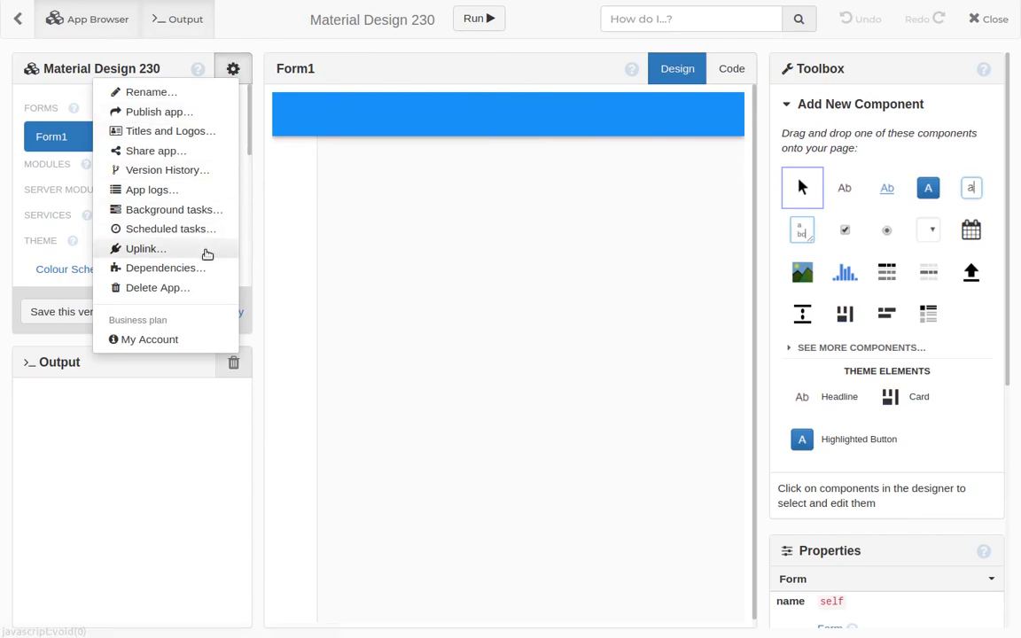
{"action": "left_click", "coordinate": [147, 248]}
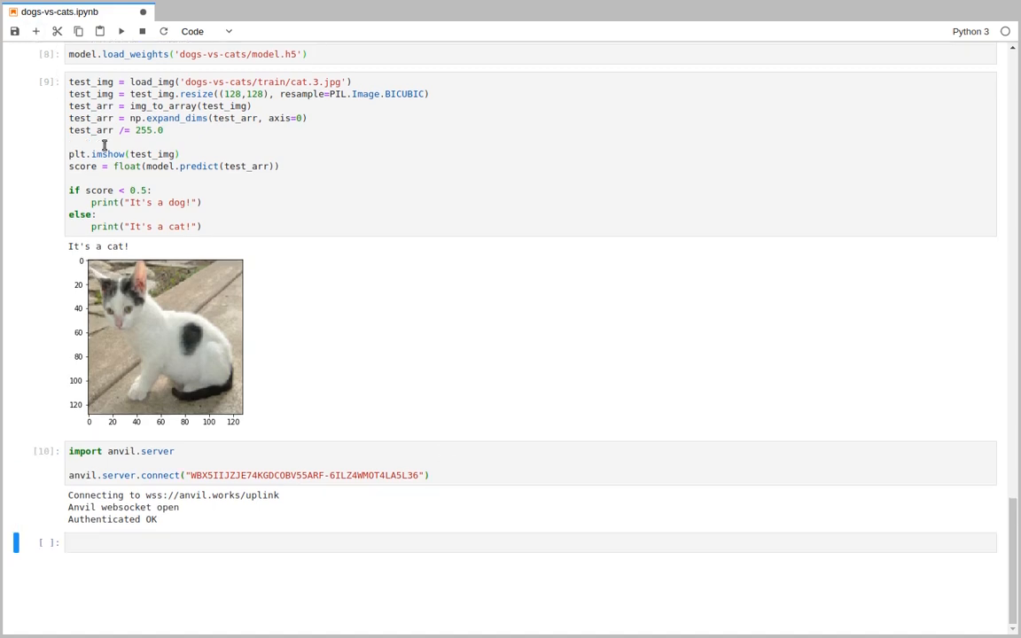
{"action": "type", "text": "@anvil.server.callable"}
{"action": "type", "text": "def cl"}
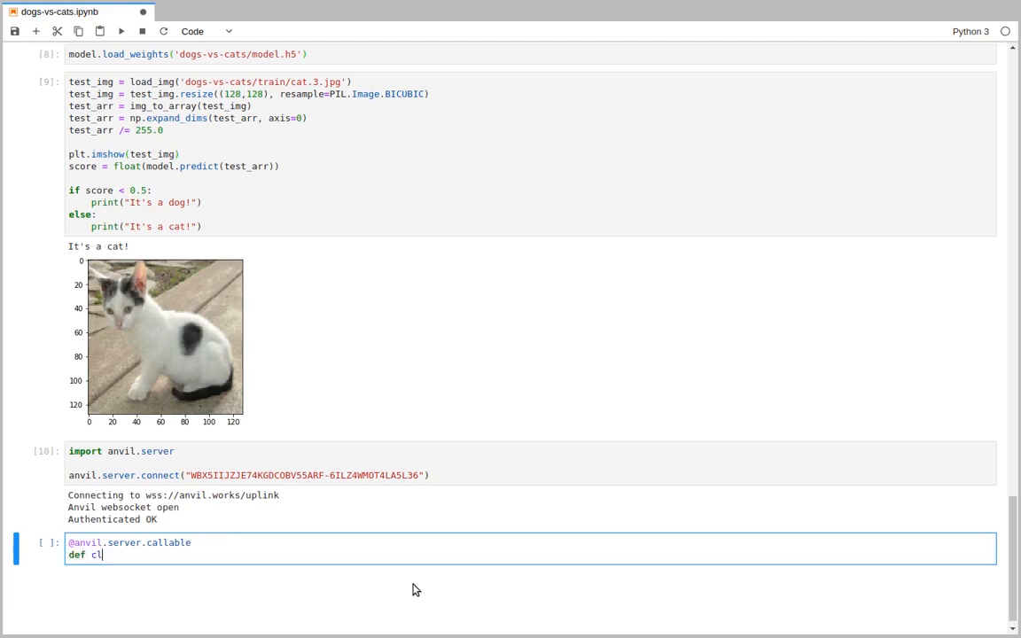
{"action": "type", "text": "assify_image()"}
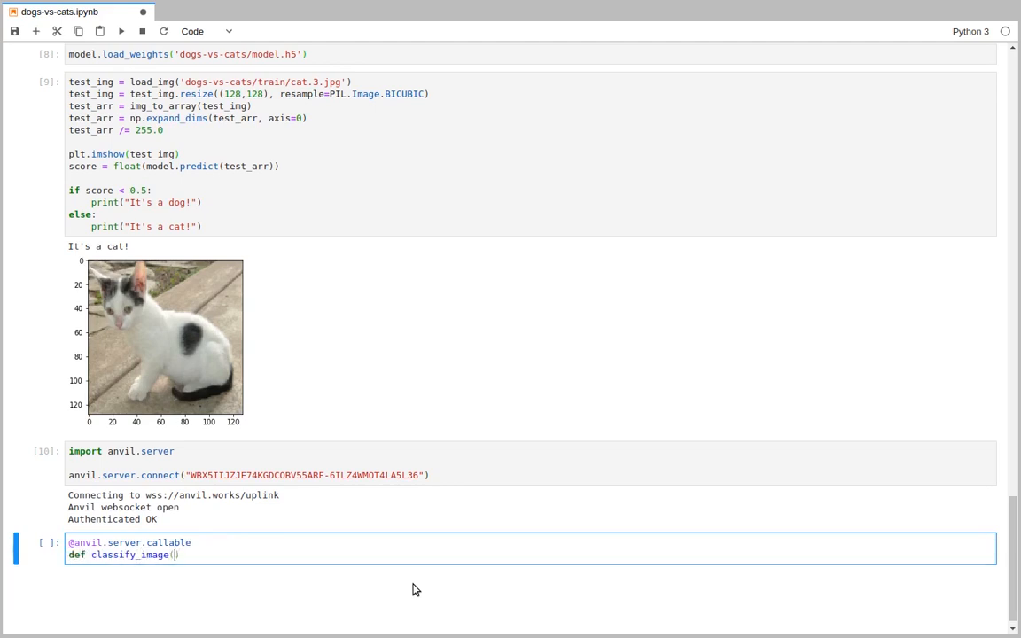
{"action": "type", "text": "file):"}
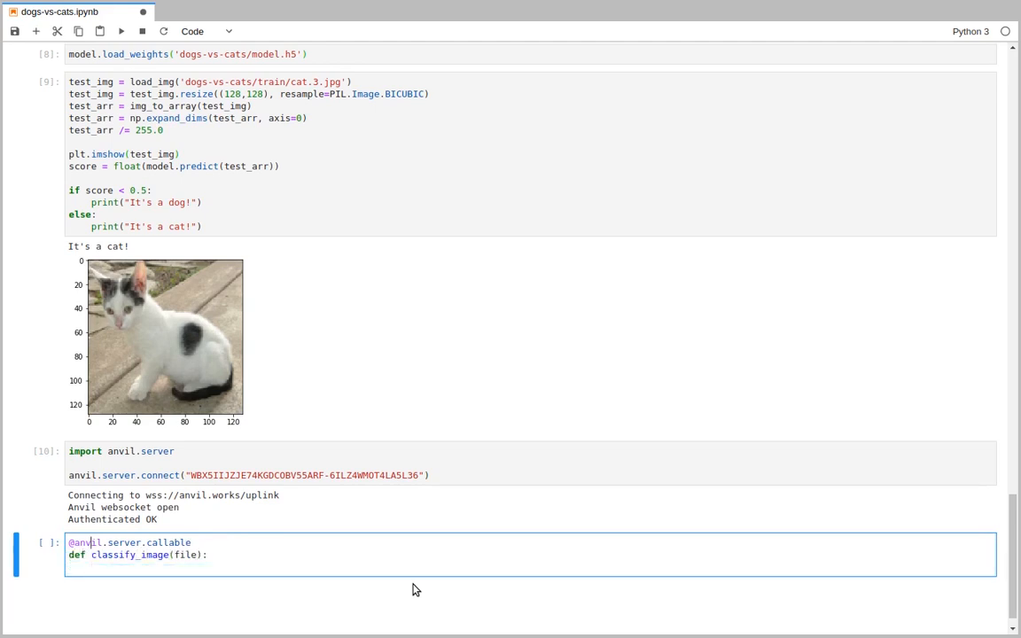
{"action": "type", "text": "import anvil.medi"}
{"action": "left_click", "coordinate": [531, 566]}
{"action": "type", "text": "with"}
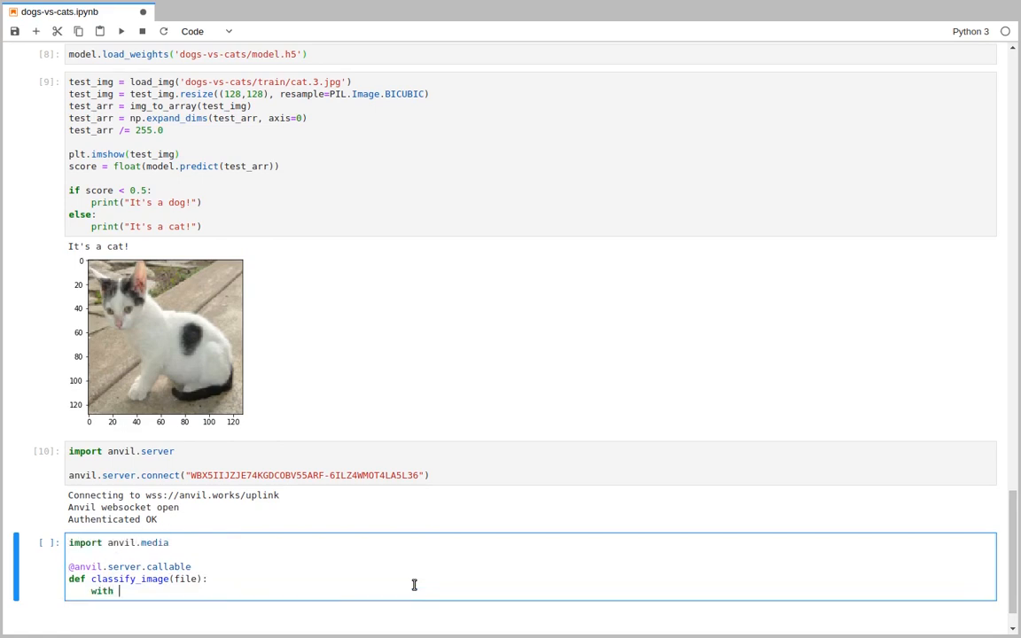
{"action": "type", "text": "anvil.media.TempFile(file) as filename"}
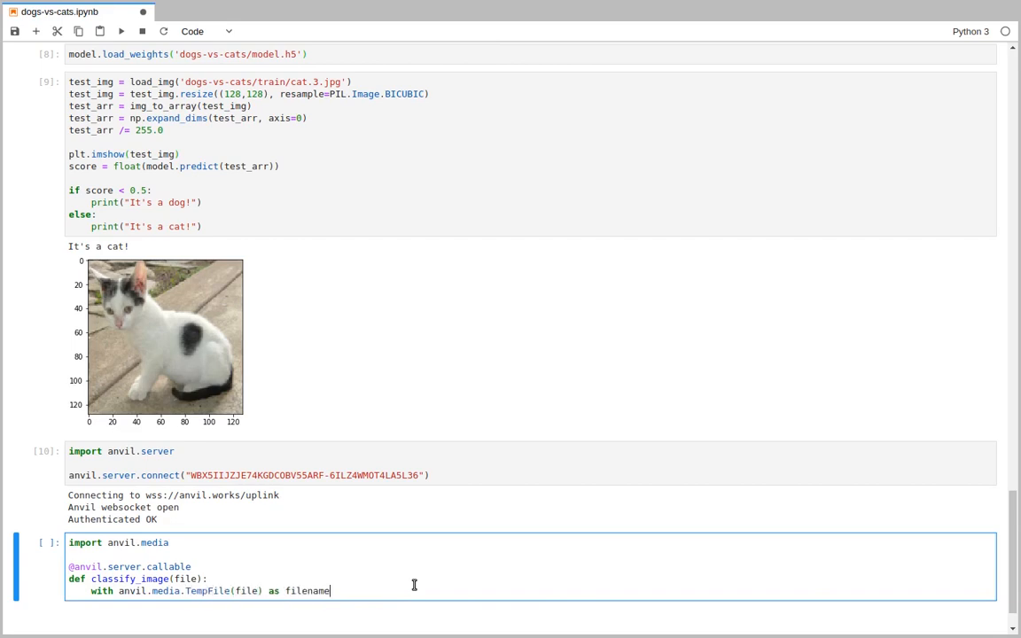
{"action": "type", "text": "img = load_img"}
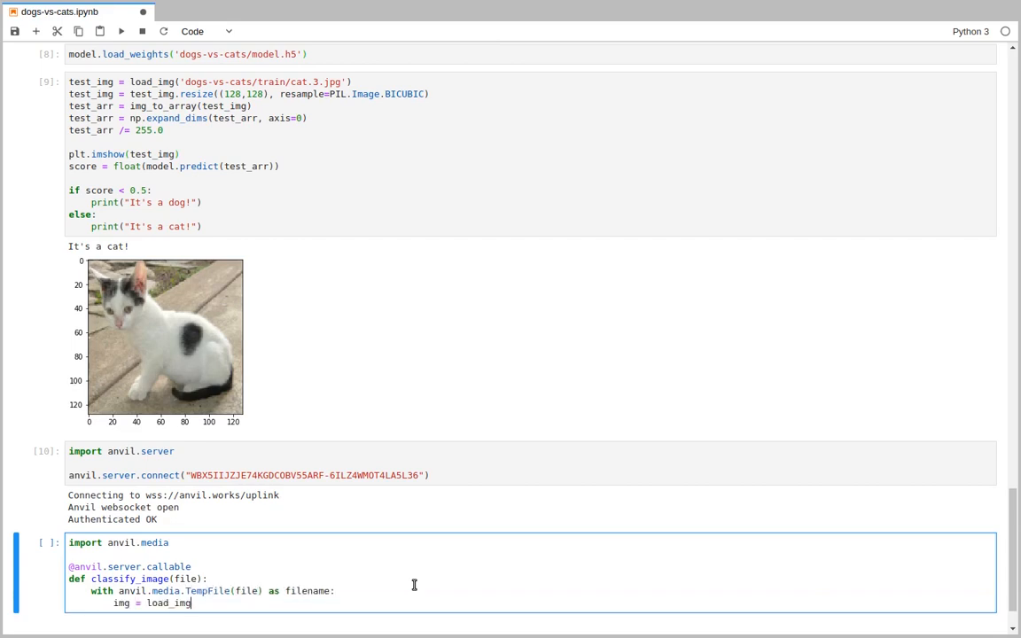
{"action": "type", "text": "(filename)"}
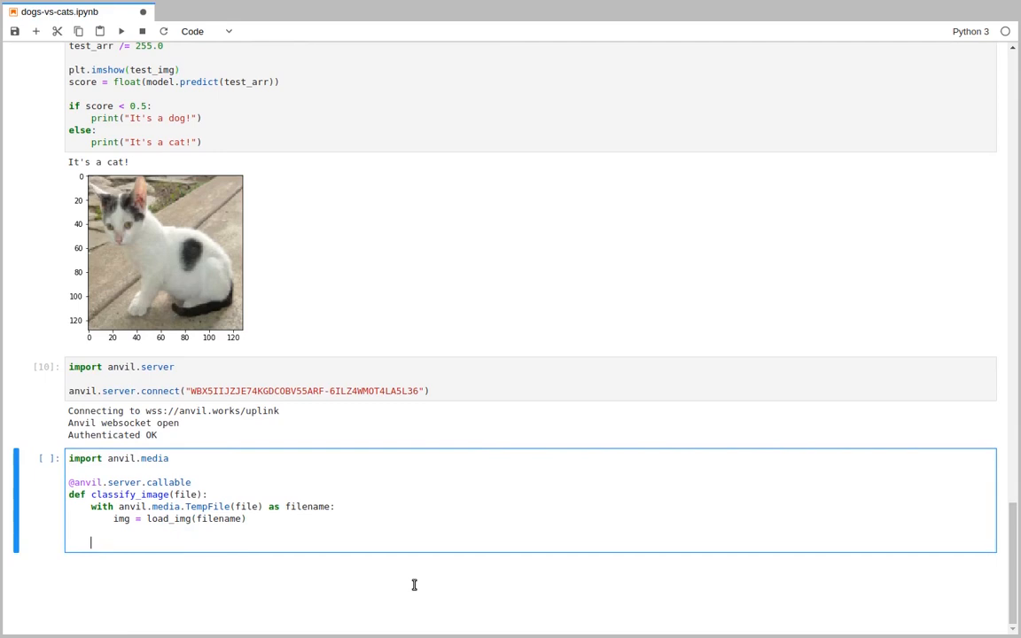
{"action": "type", "text": "i"}
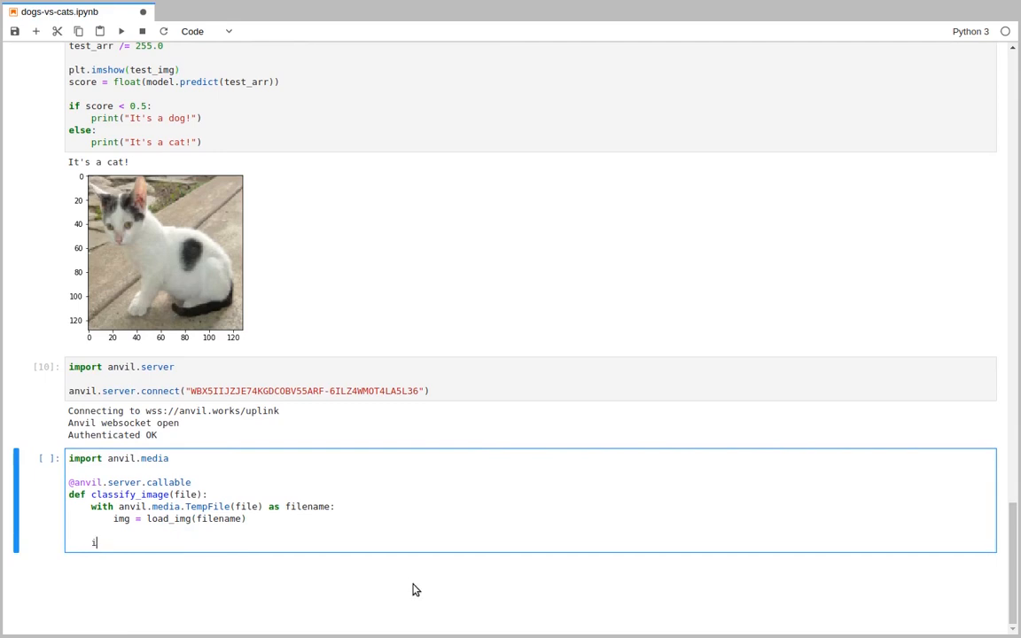
Resize the image to 128x128 bicubic, convert it to an array and expand its dimensions.
{"action": "type", "text": "img = img.resize(())"}
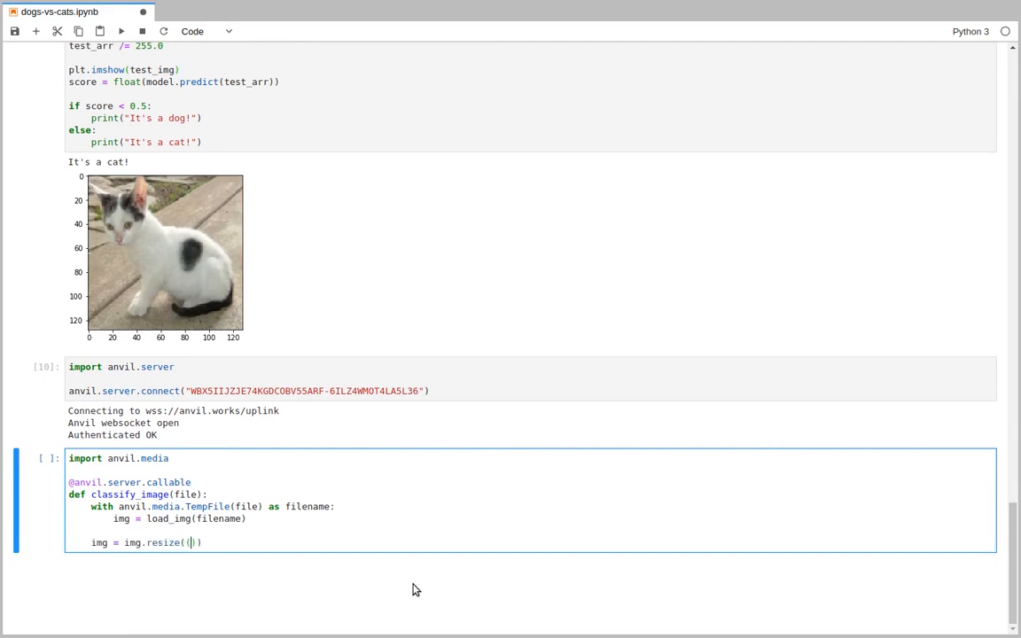
{"action": "type", "text": "128,128"}
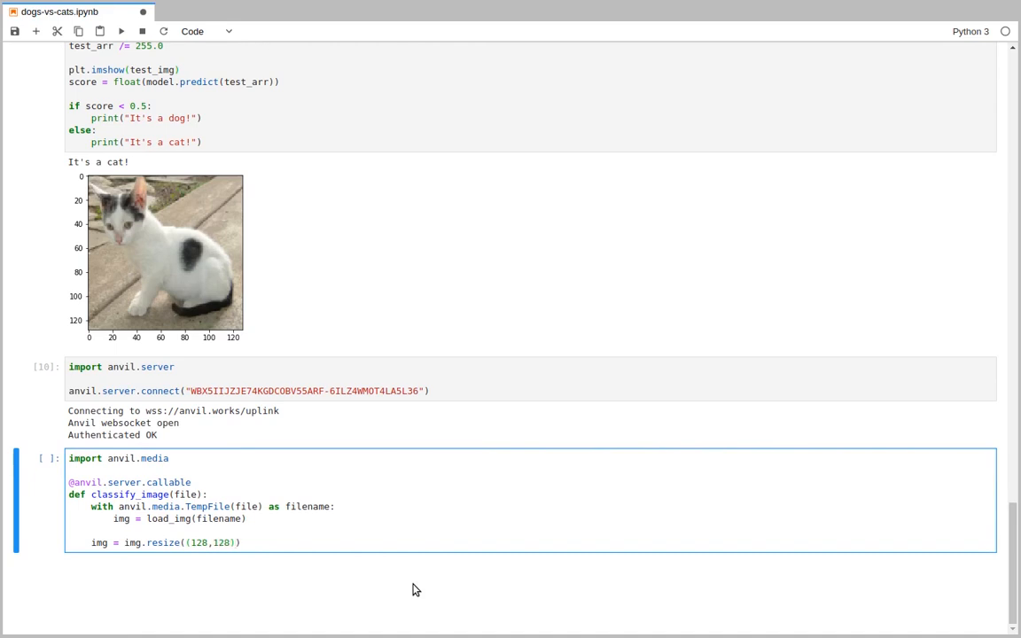
{"action": "type", "text": ", resample=PIL.Image.BICUBIC"}
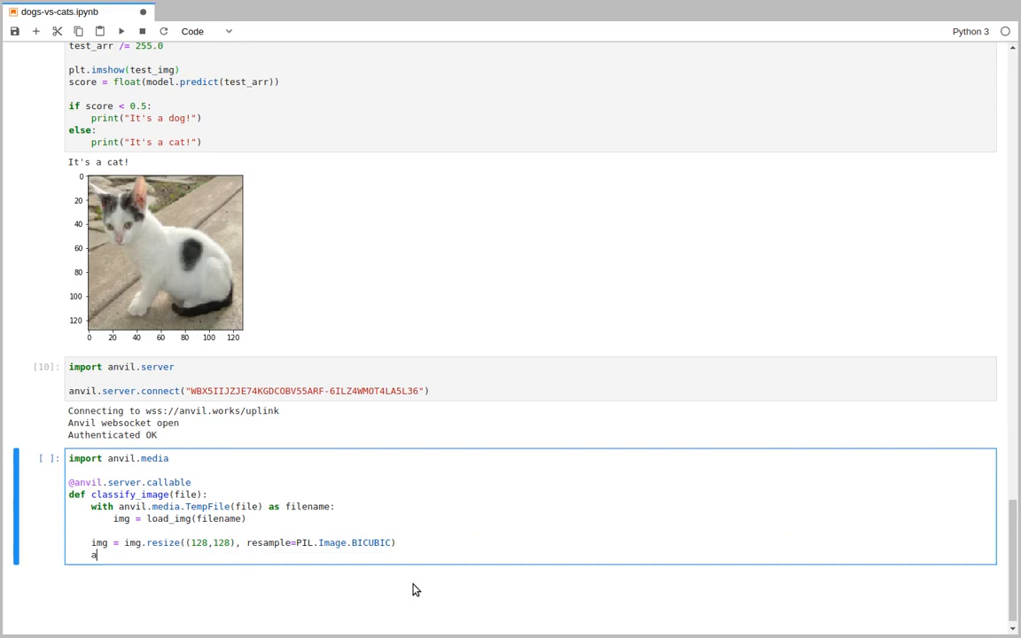
{"action": "type", "text": "rr = img_to_"}
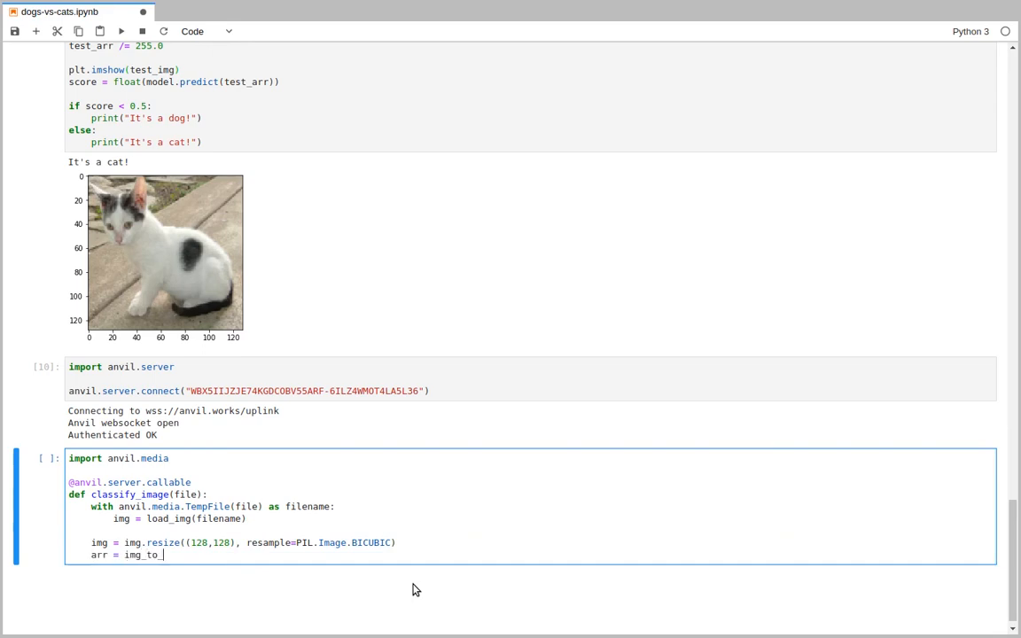
{"action": "type", "text": "array(img)"}
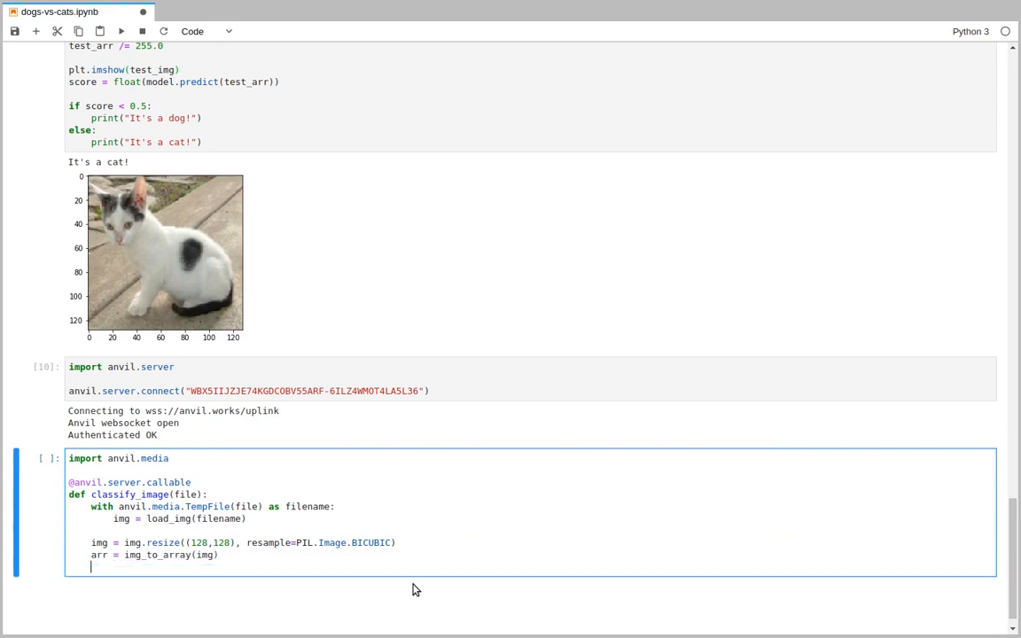
{"action": "type", "text": "arr"}
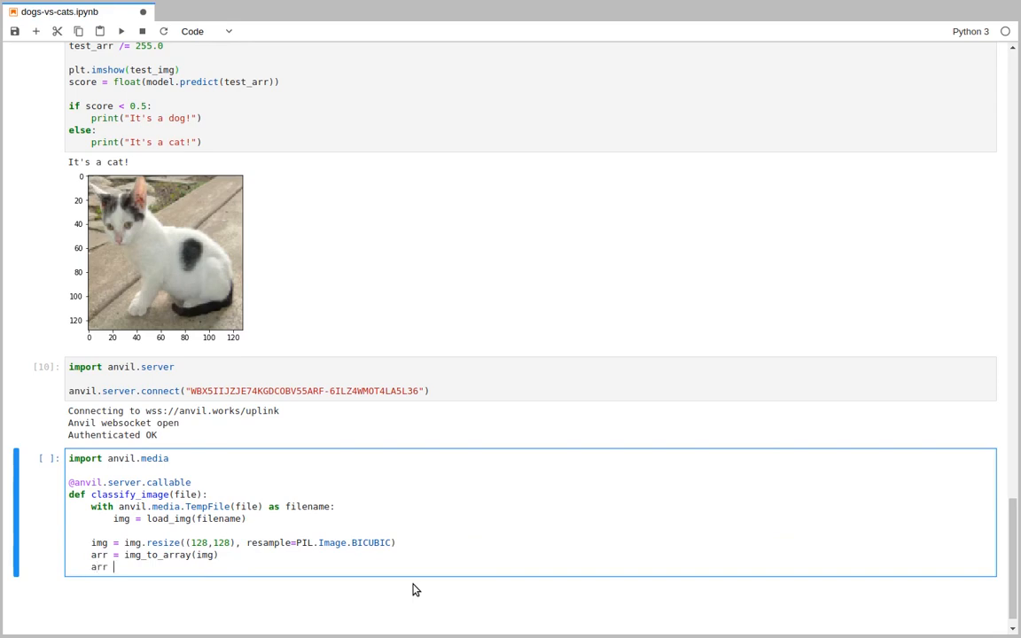
{"action": "type", "text": "np.expand_dims(arr, axis=0"}
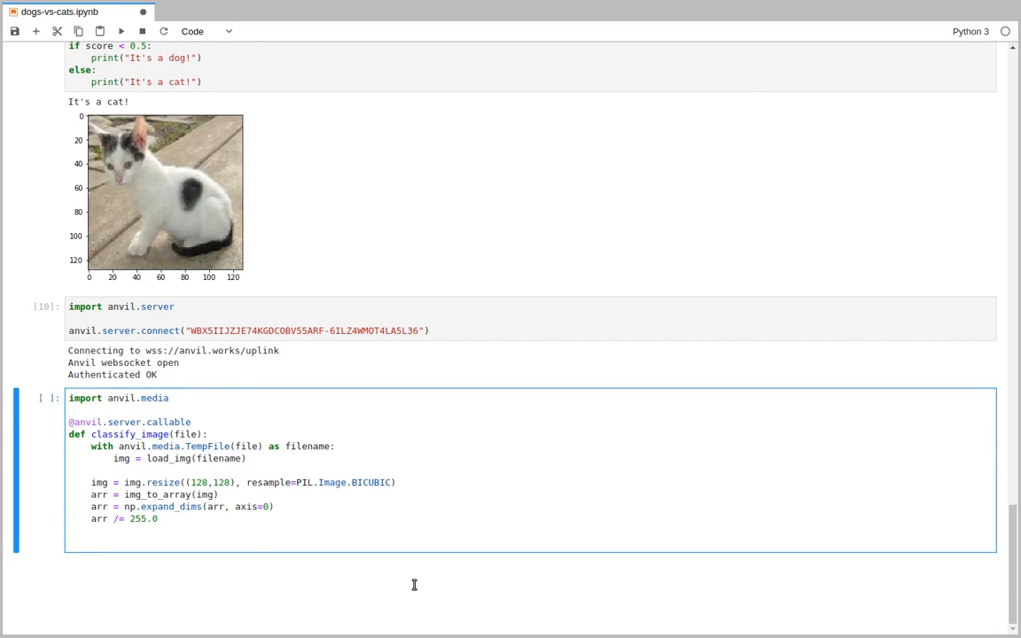
Predict the score with the model and return 'dog' or 'cat' with the score.
{"action": "type", "text": "score = model.predict(arr"}
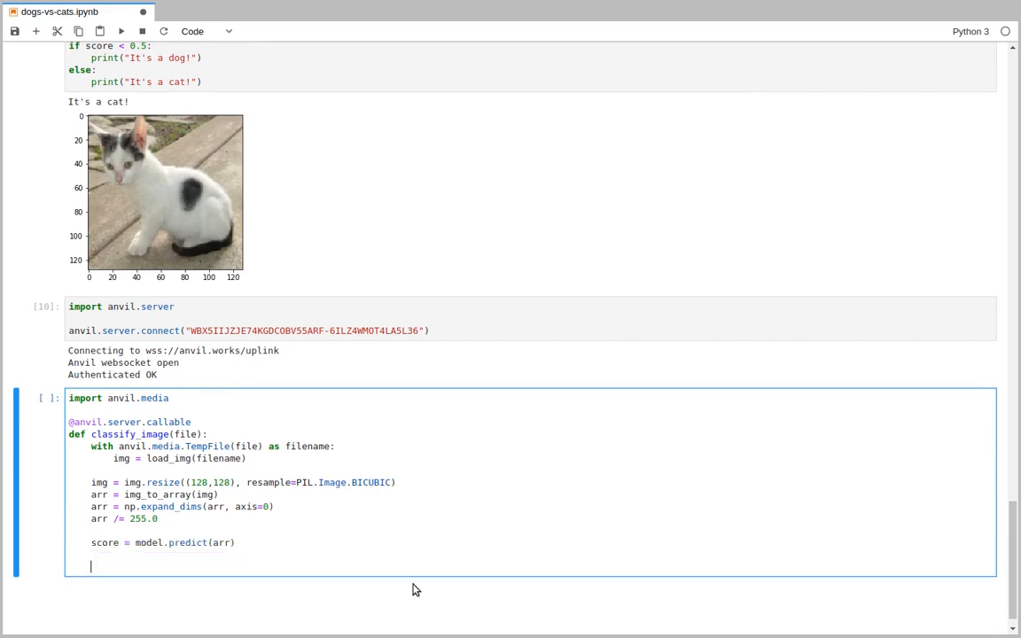
{"action": "type", "text": "return ('')"}
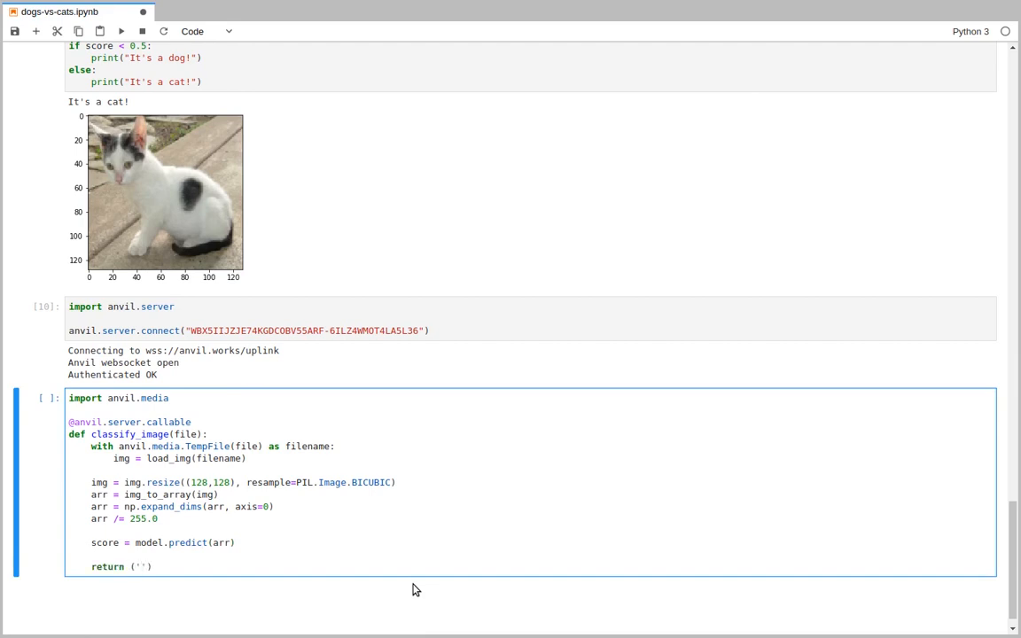
{"action": "type", "text": "'dog' if sc"}
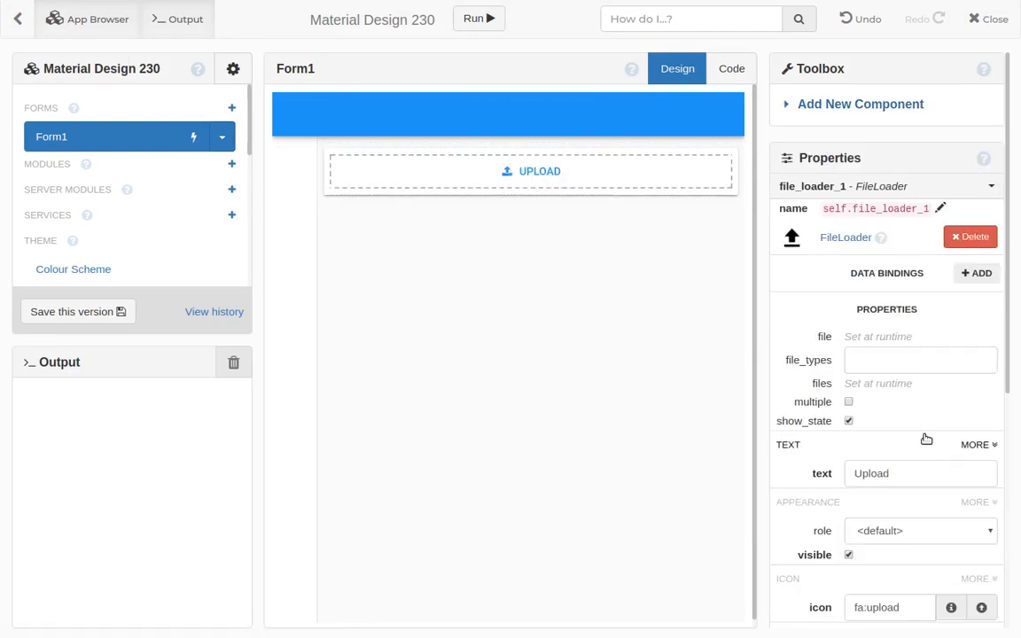
Restrict the FileLoader to image/*, add an Image and a label renamed result_lbl with larger text.
{"action": "type", "text": "image/*"}
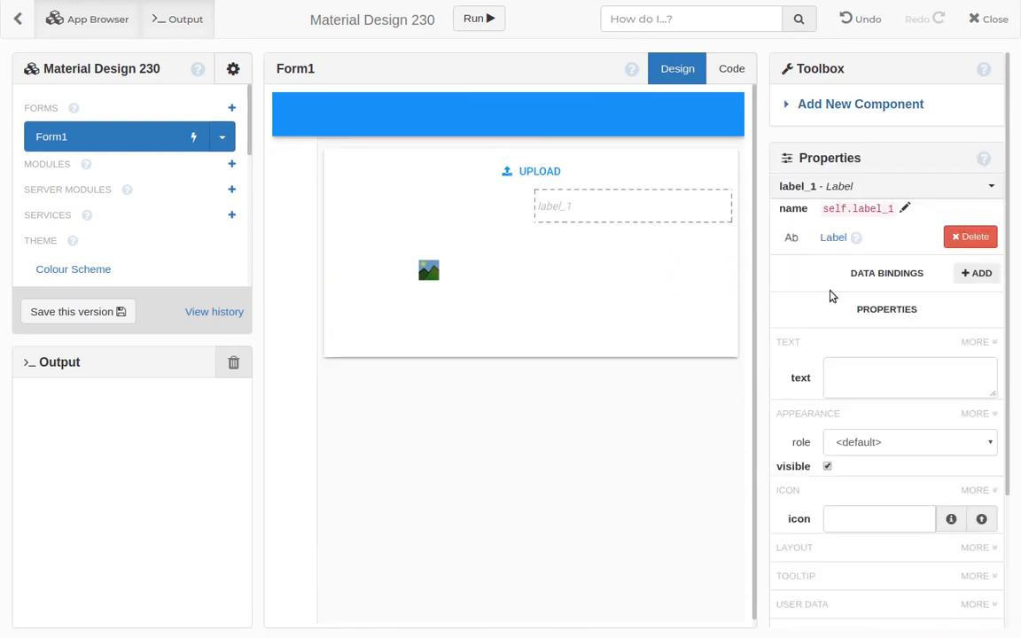
{"action": "type", "text": "result_l"}
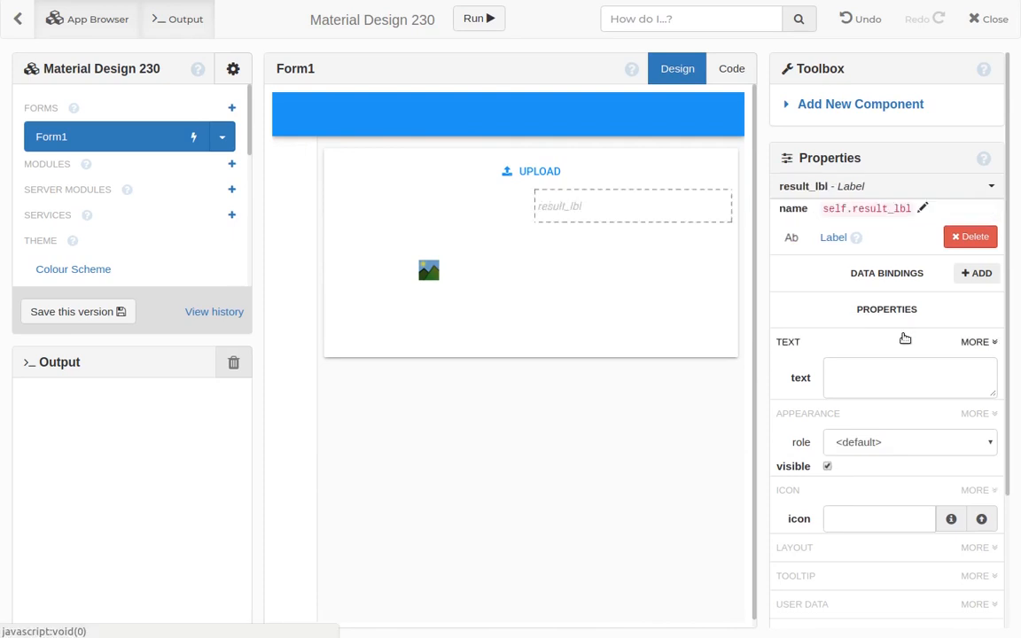
{"action": "left_click", "coordinate": [975, 341]}
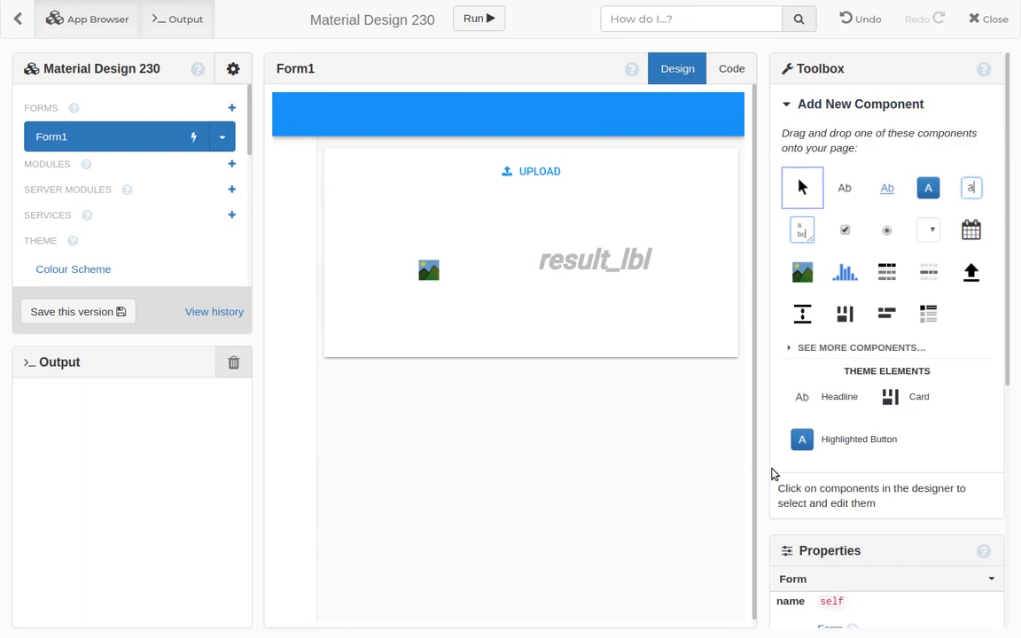
{"action": "left_click", "coordinate": [731, 68]}
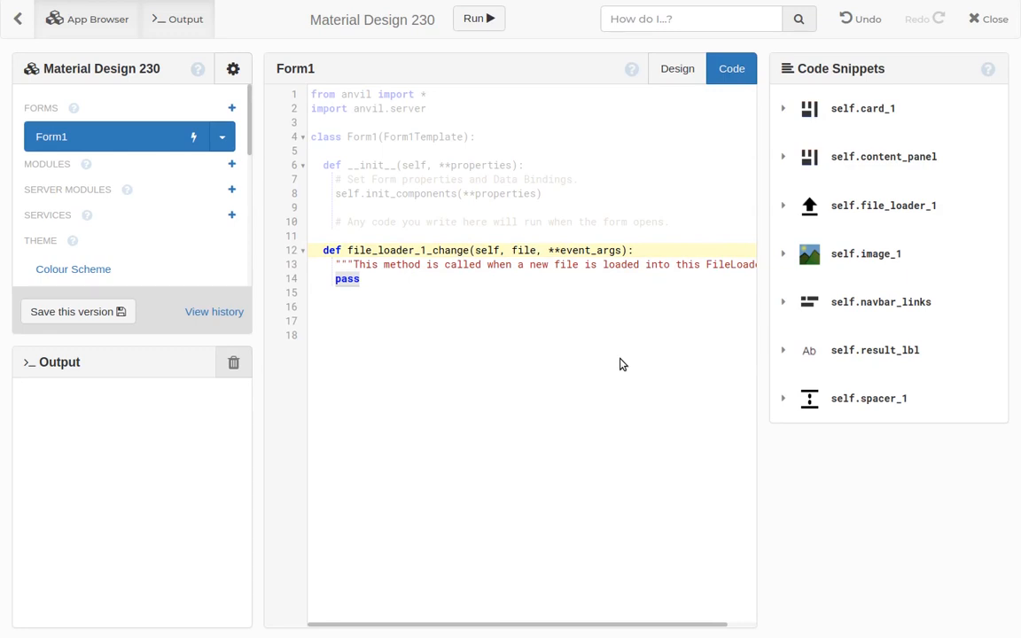
In file_loader_1_change call classify_image, write 'result (%0.2f score)' into result_lbl and show the image.
{"action": "type", "text": "result, score = anvil.server.call('c"}
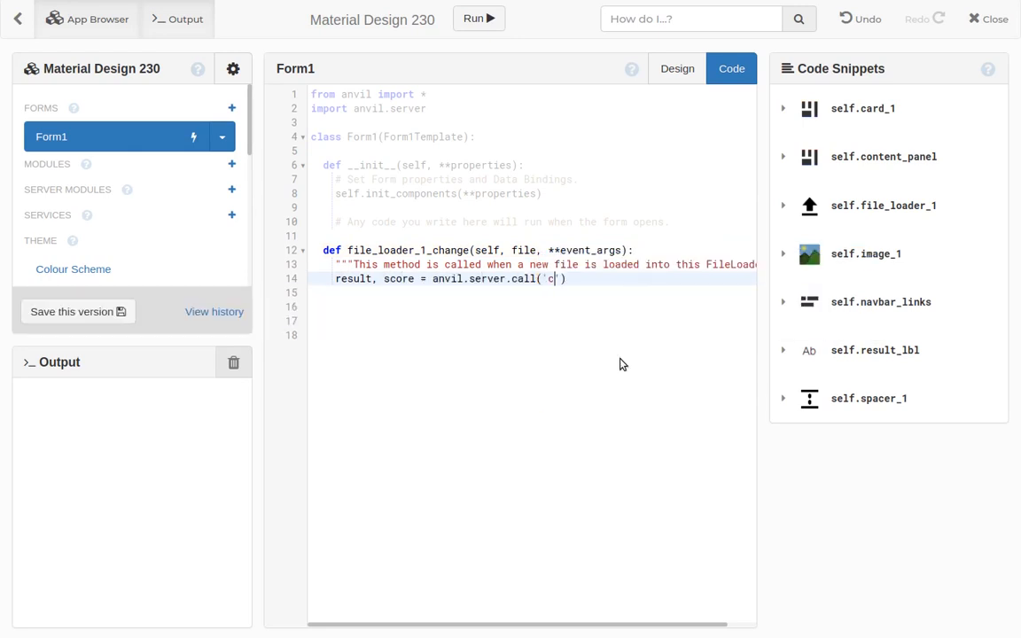
{"action": "type", "text": "lassify_image"}
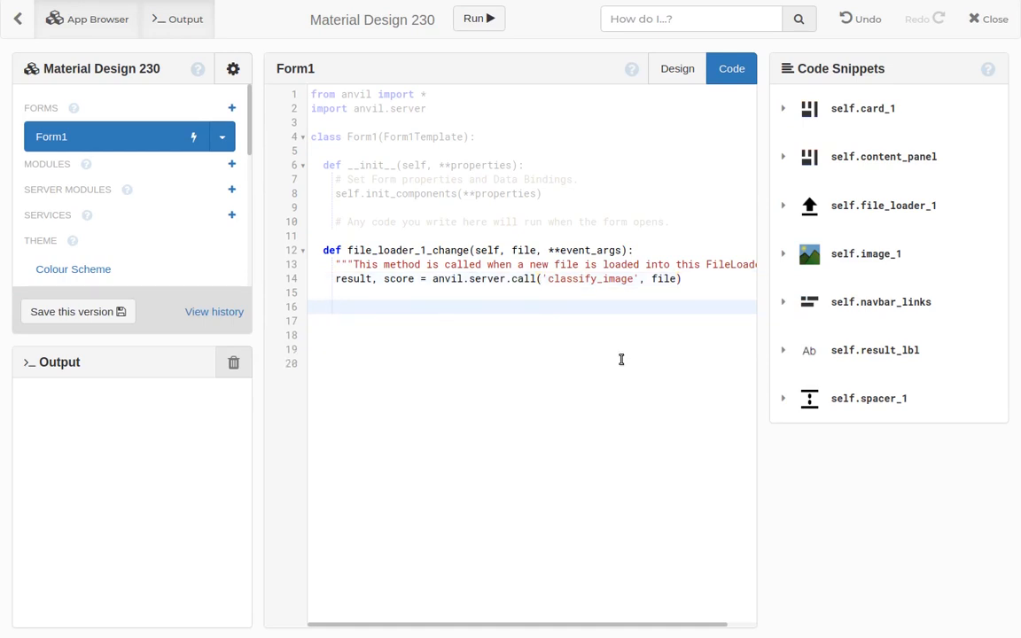
{"action": "type", "text": "self.result_lbl.ter"}
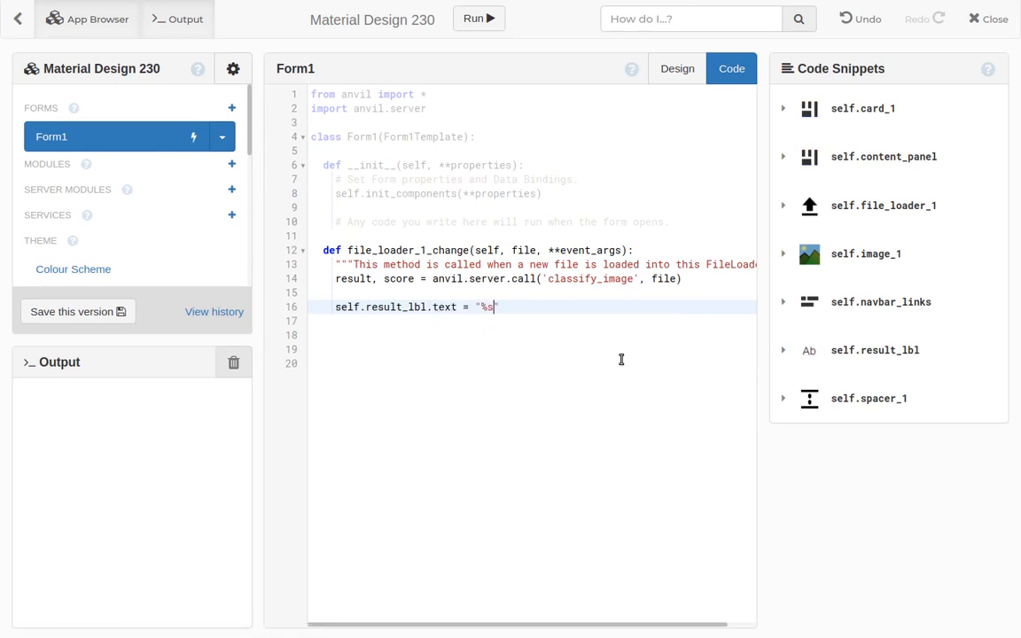
{"action": "type", "text": "(%0.2f)"}
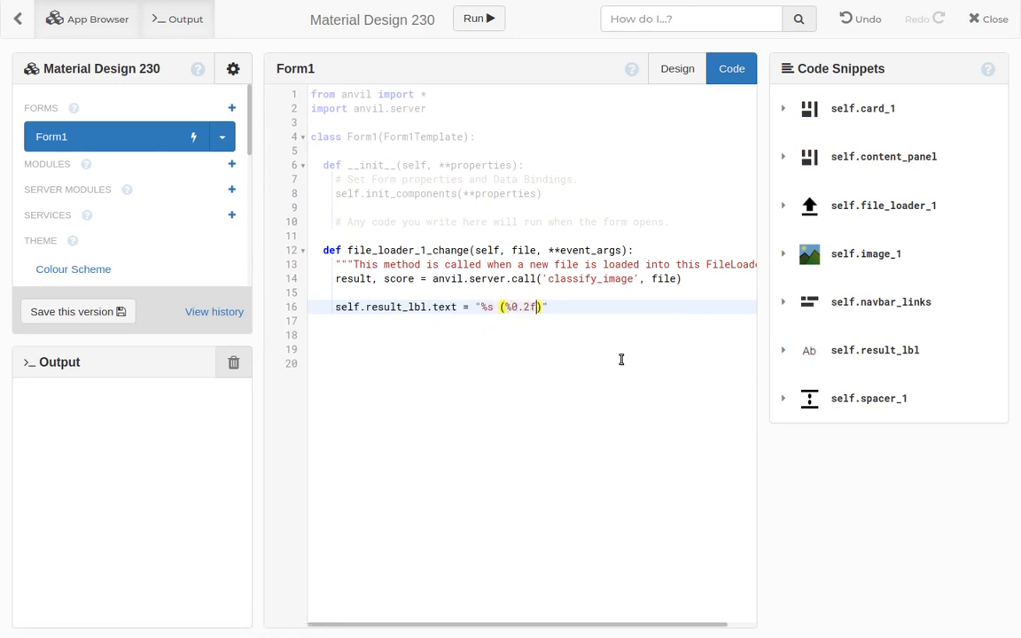
{"action": "type", "text": "% (result, s"}
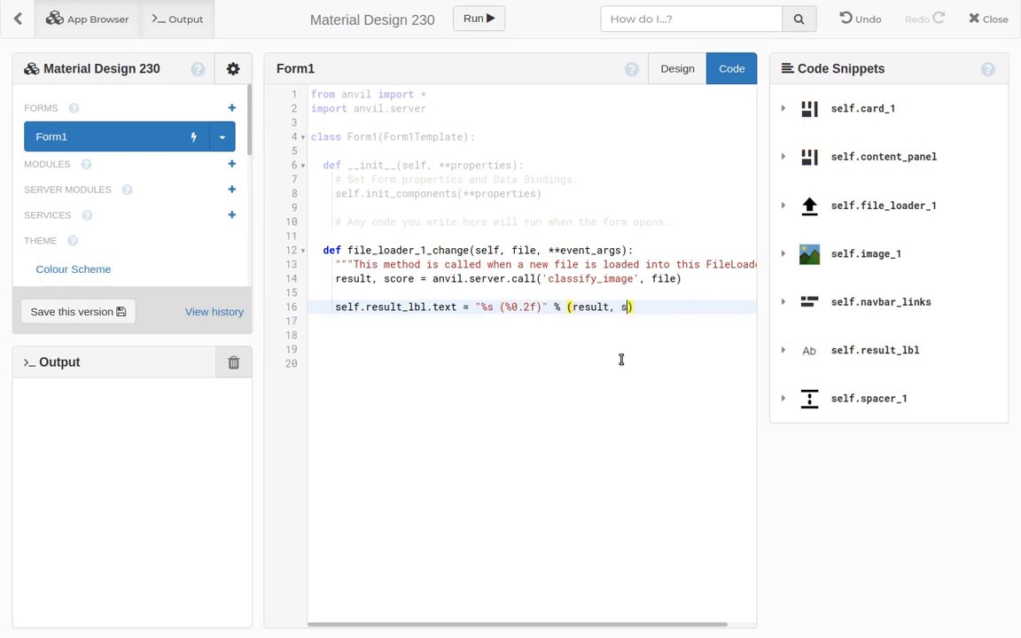
{"action": "type", "text": "ima"}
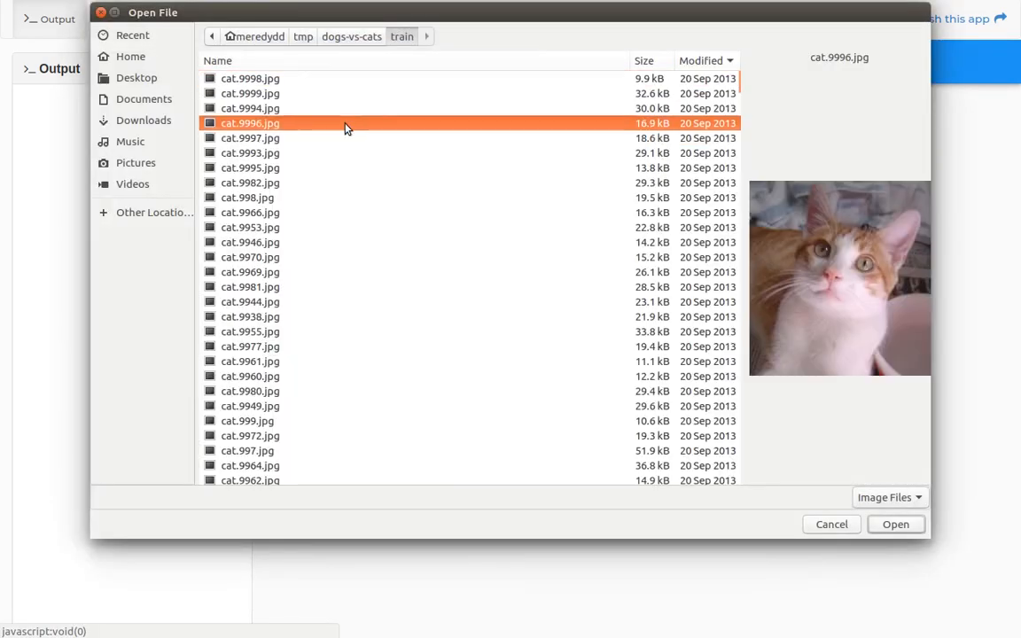
Upload cat.9996.jpg to the running app and get the label cat (0.89).
{"action": "left_click", "coordinate": [895, 523]}
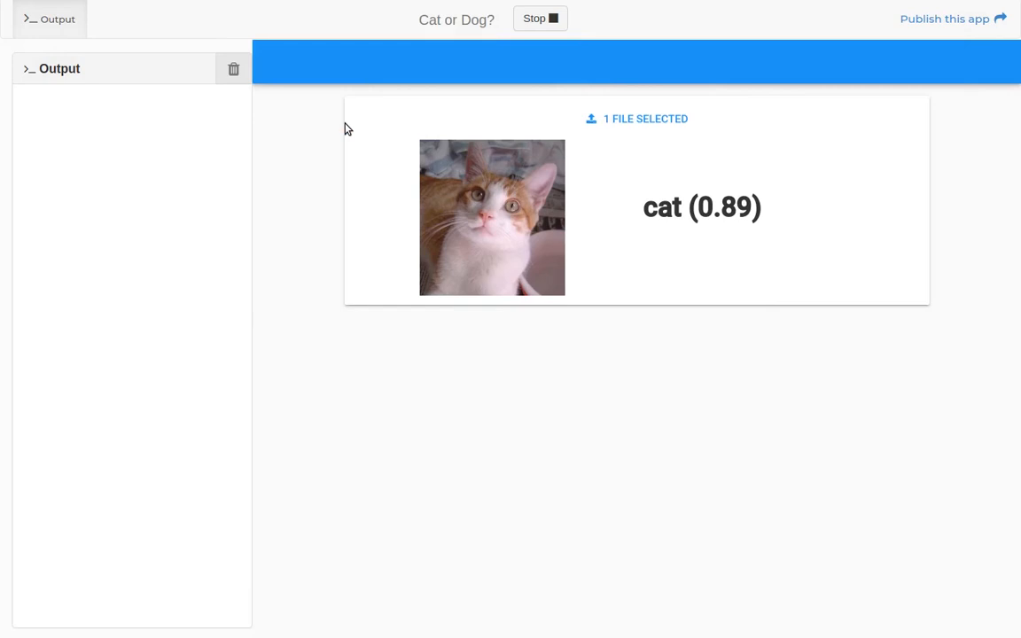
{"action": "mouse_move", "coordinate": [532, 48]}
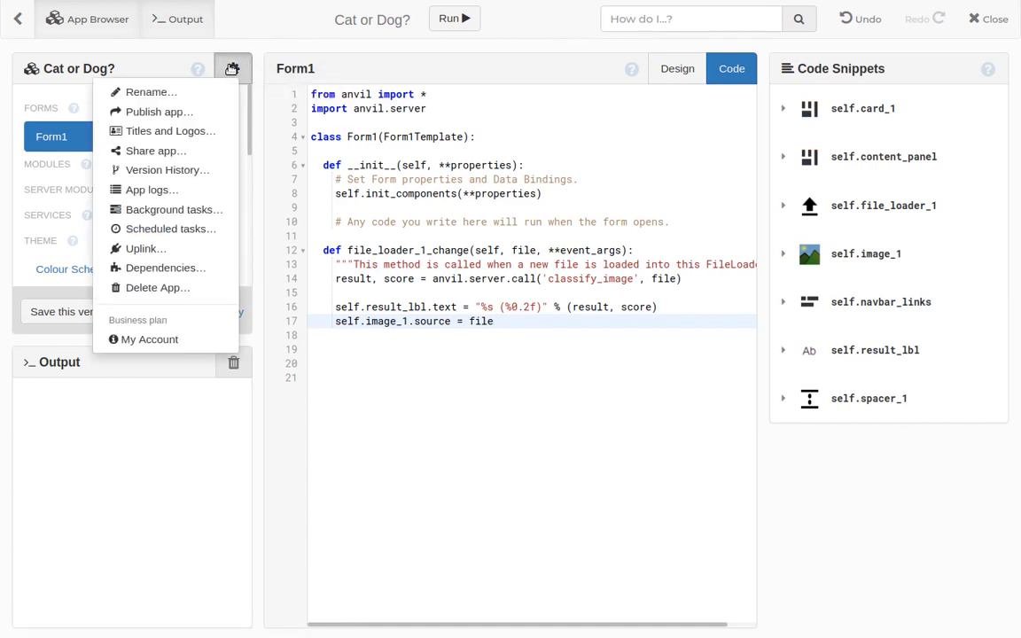
Publish the app via a public link at cat-or-dog.anvil.app and apply it.
{"action": "left_click", "coordinate": [160, 111]}
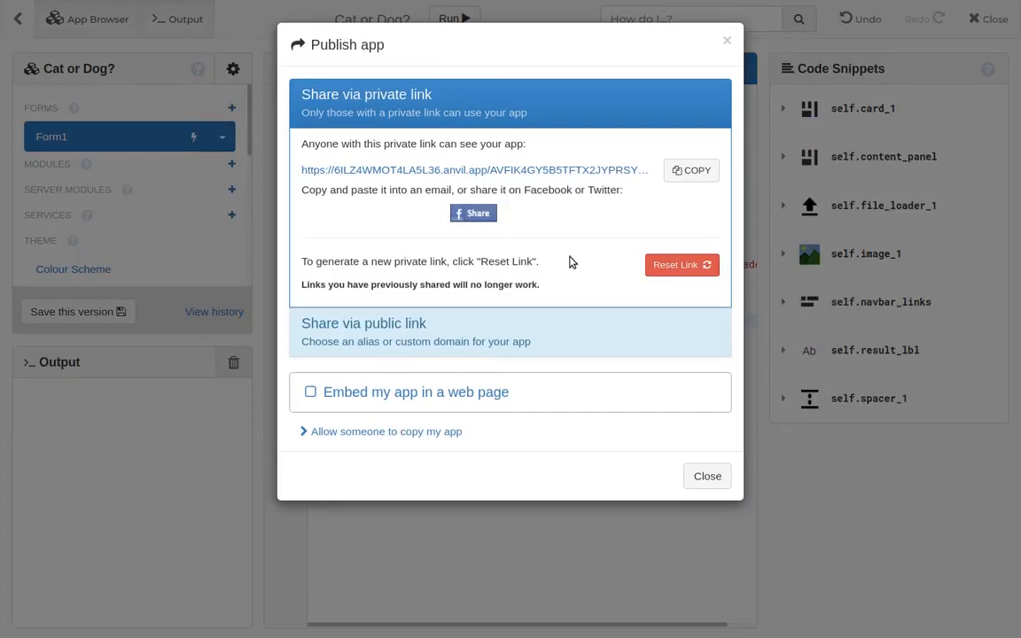
{"action": "left_click", "coordinate": [691, 170]}
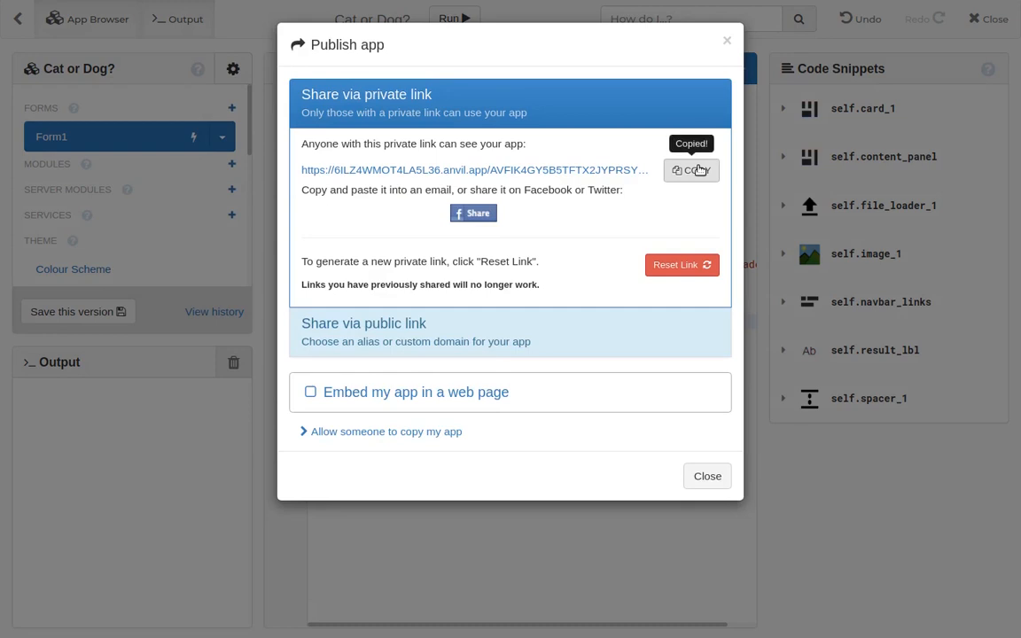
{"action": "mouse_move", "coordinate": [641, 231]}
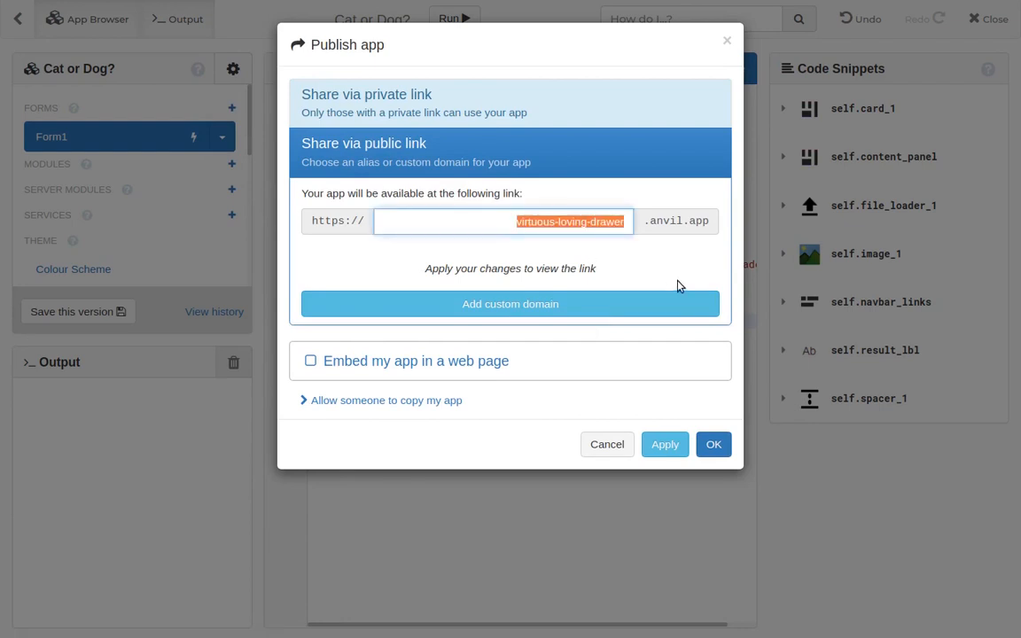
{"action": "type", "text": "cat-or-dog"}
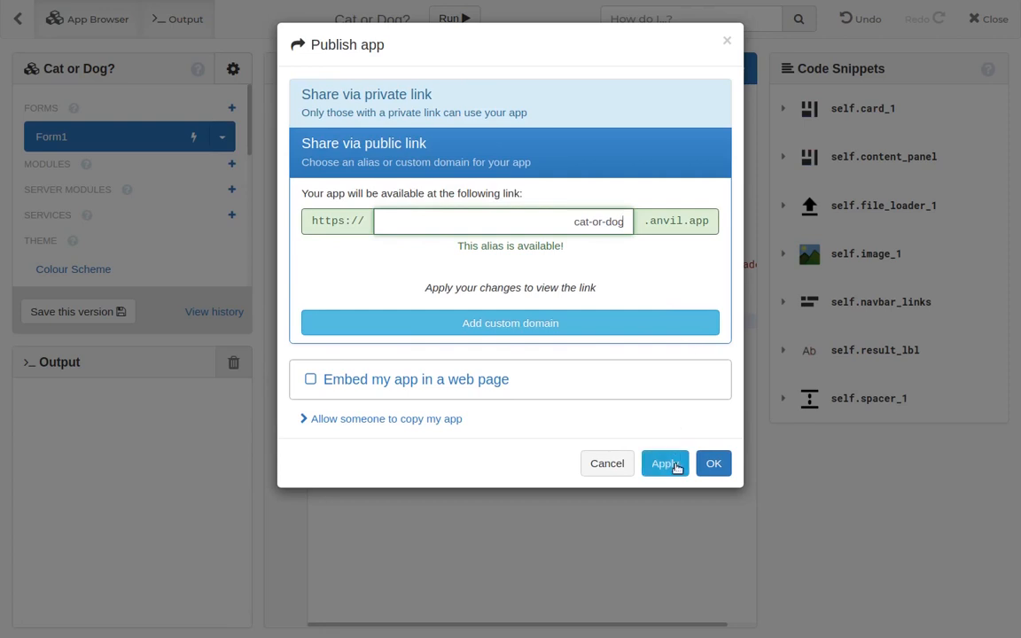
{"action": "left_click", "coordinate": [665, 462]}
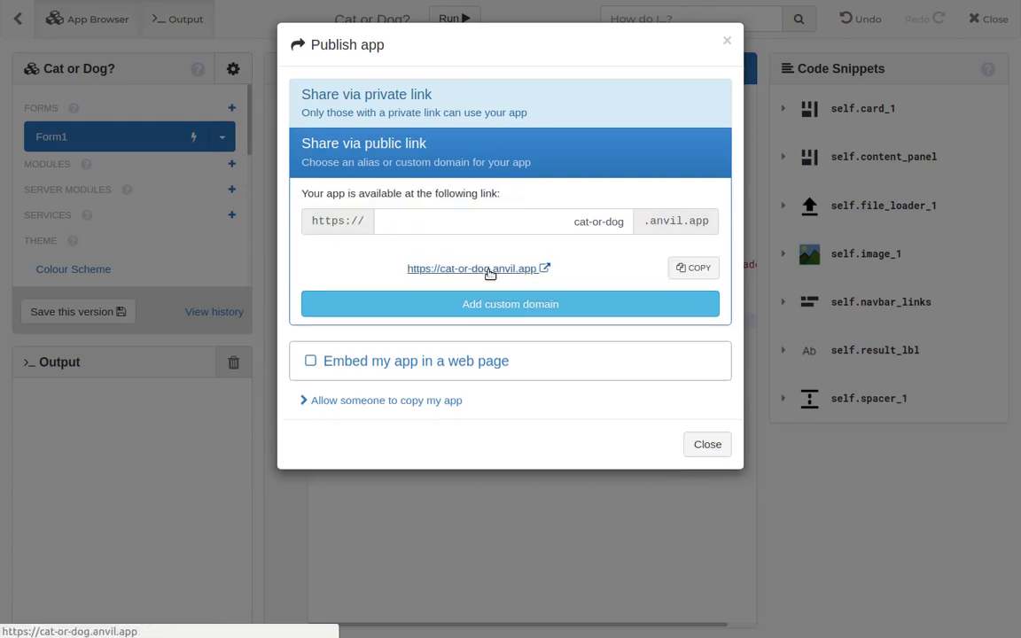